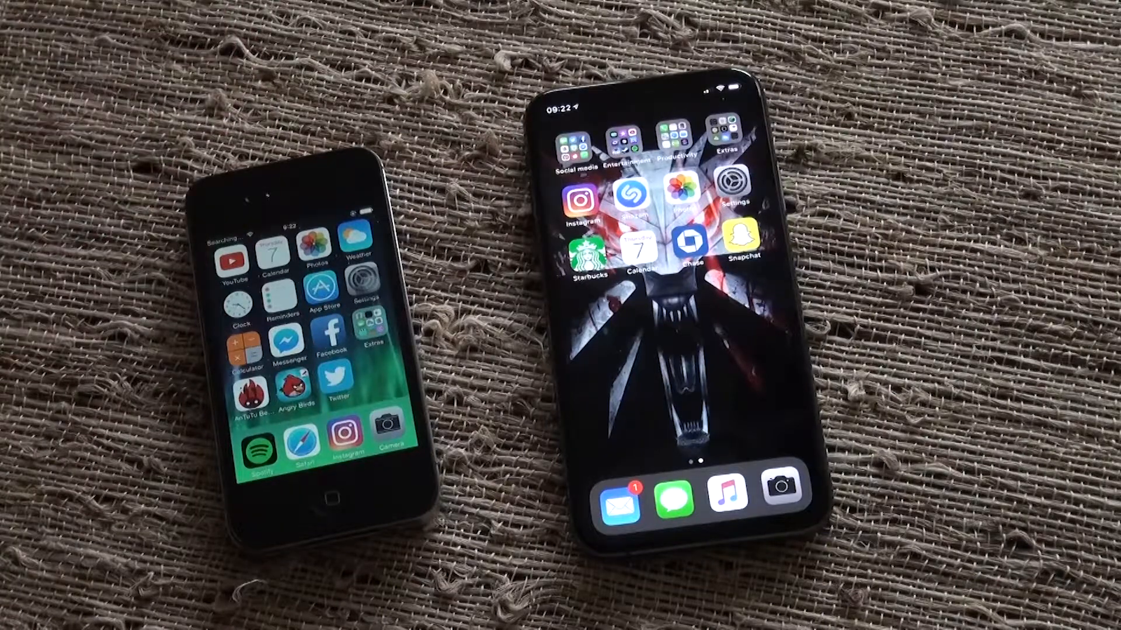
Launch the Camera app on both iPhones side by side and return to the home screens.
left_click(676, 139)
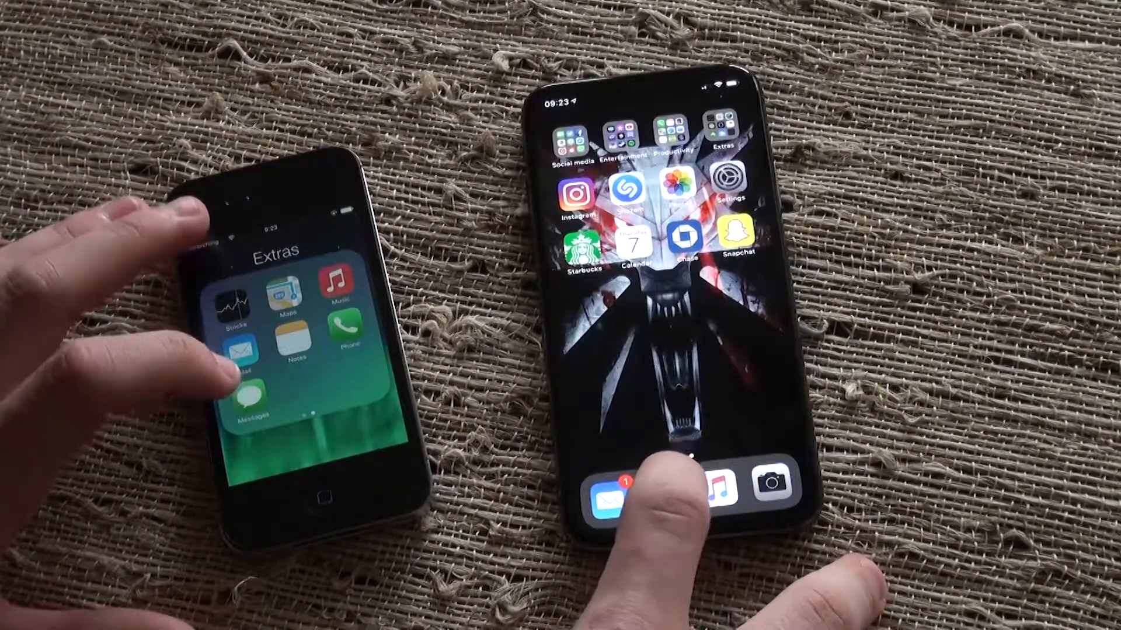
left_click(609, 492)
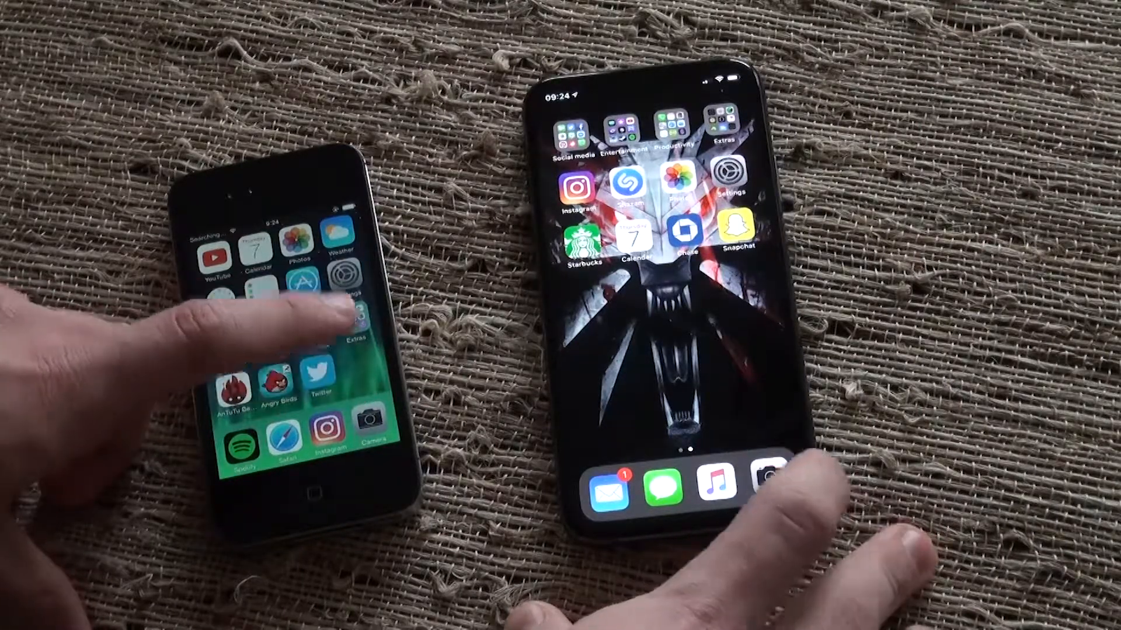
left_click(765, 479)
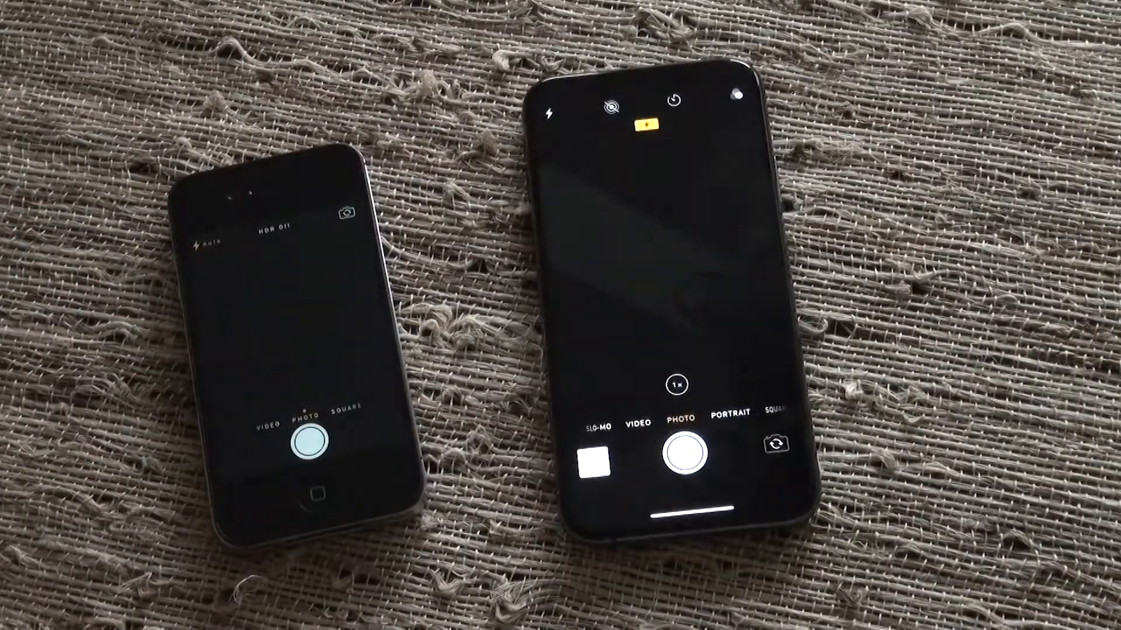
left_click(292, 336)
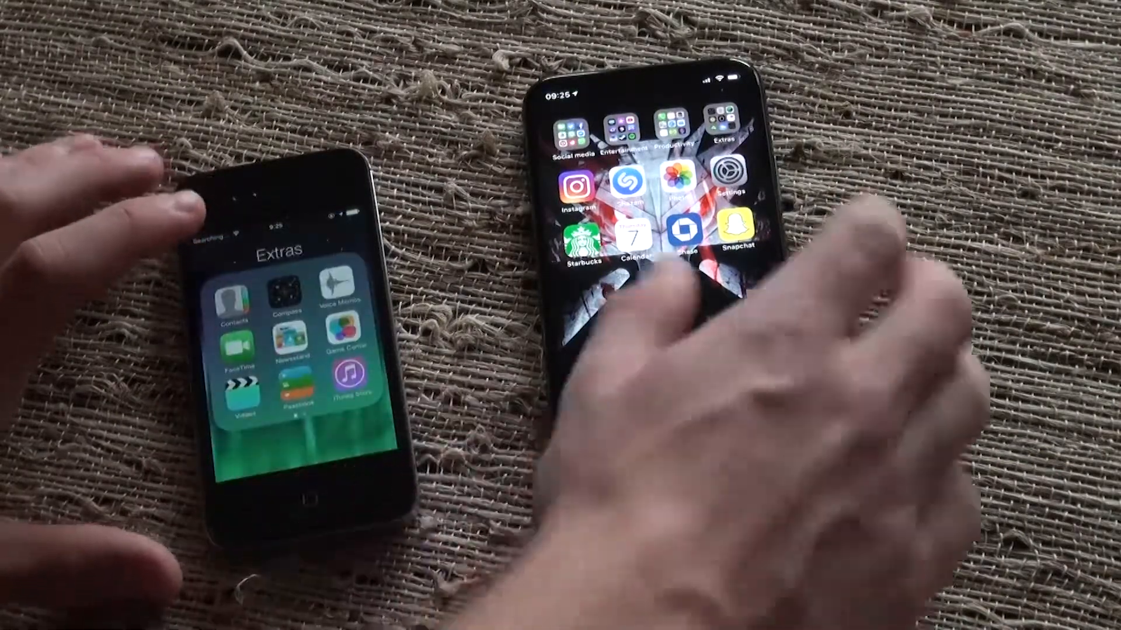
Open the Extras folder on the iPhone XS, then its Productivity folder.
left_click(672, 143)
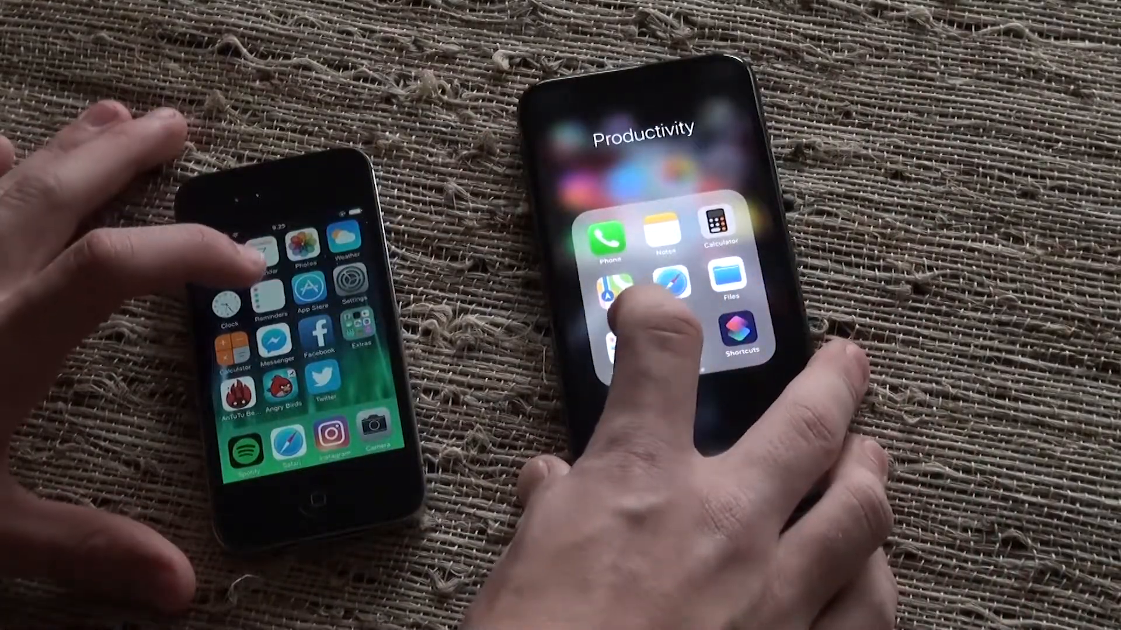
left_click(629, 293)
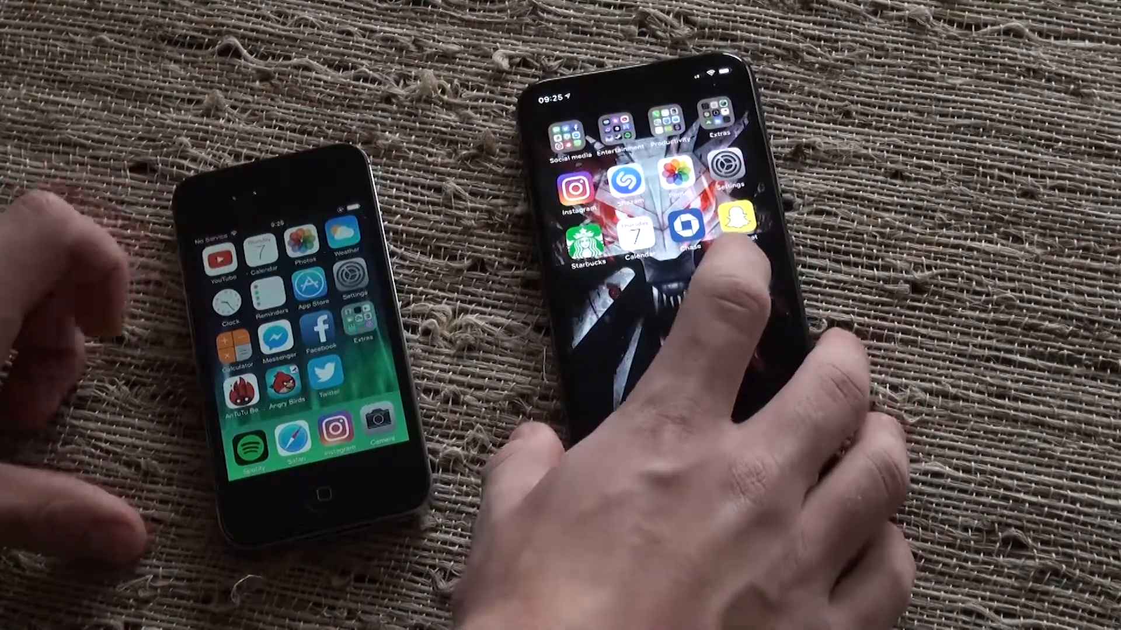
left_click(631, 235)
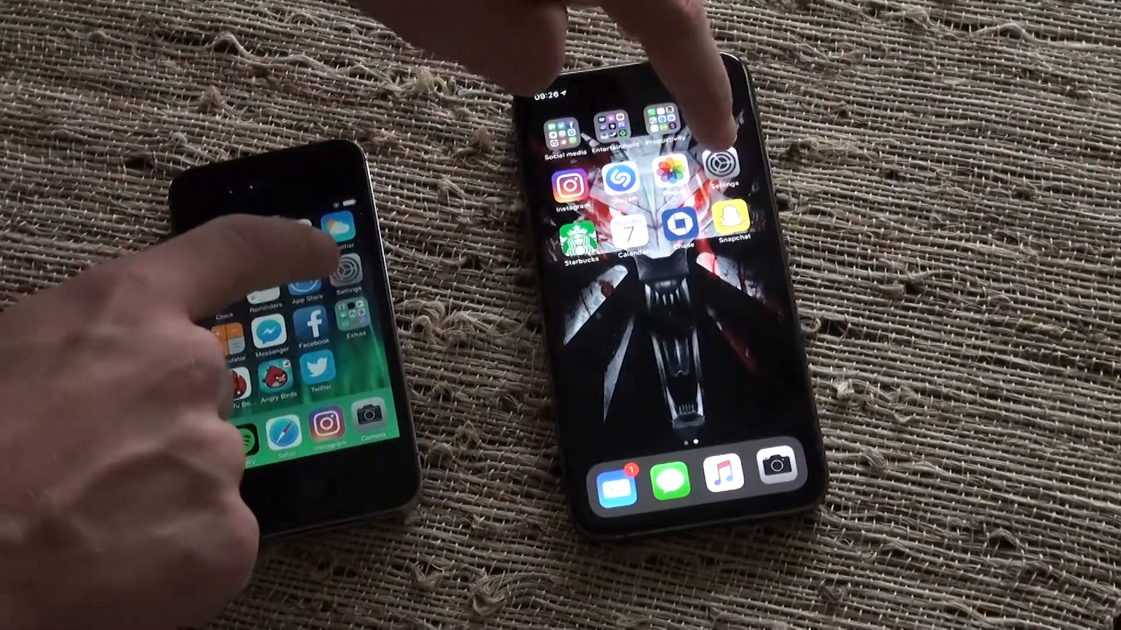
left_click(720, 166)
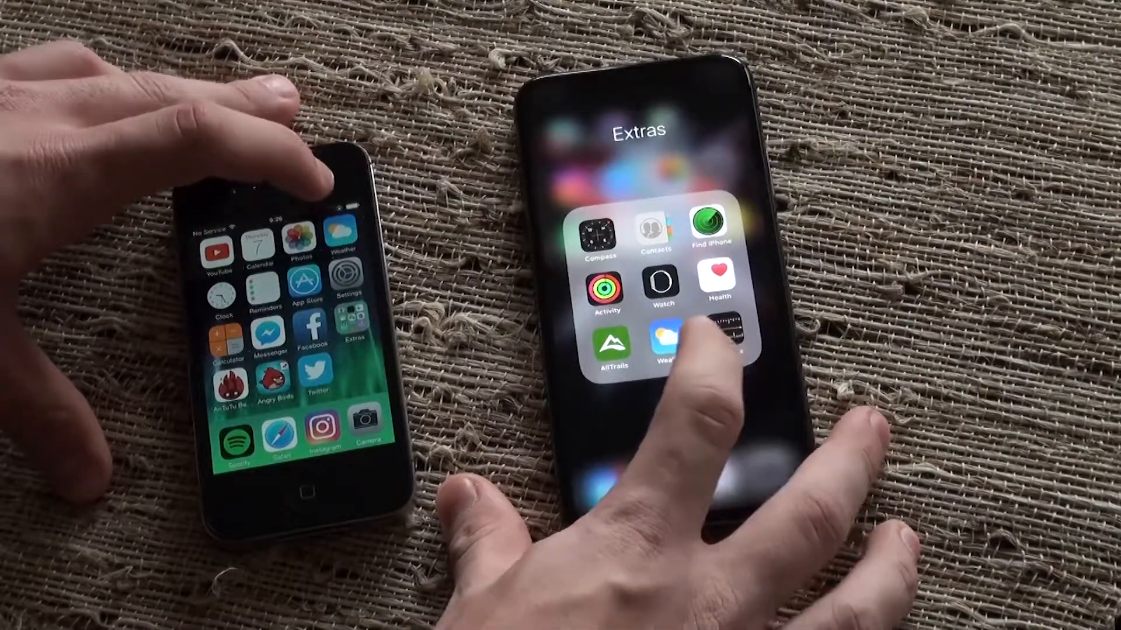
left_click(674, 342)
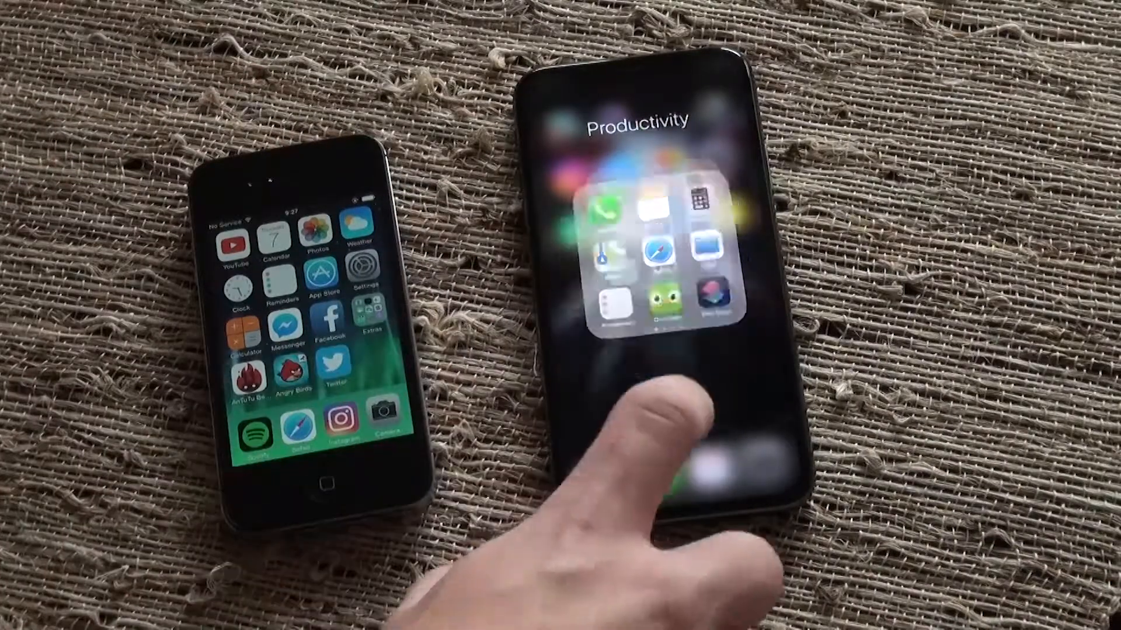
Swipe back to the main home screen page on the iPhone XS.
scroll("left", 3)
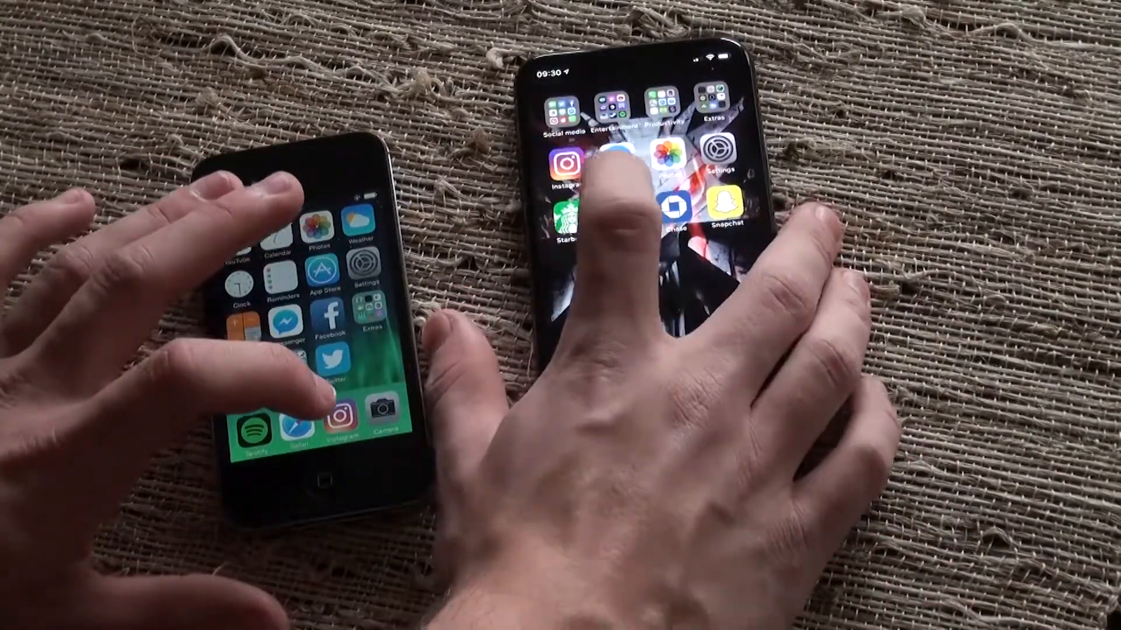
Launch Instagram on both iPhones, then return to the Social media folder on the XS.
left_click(567, 164)
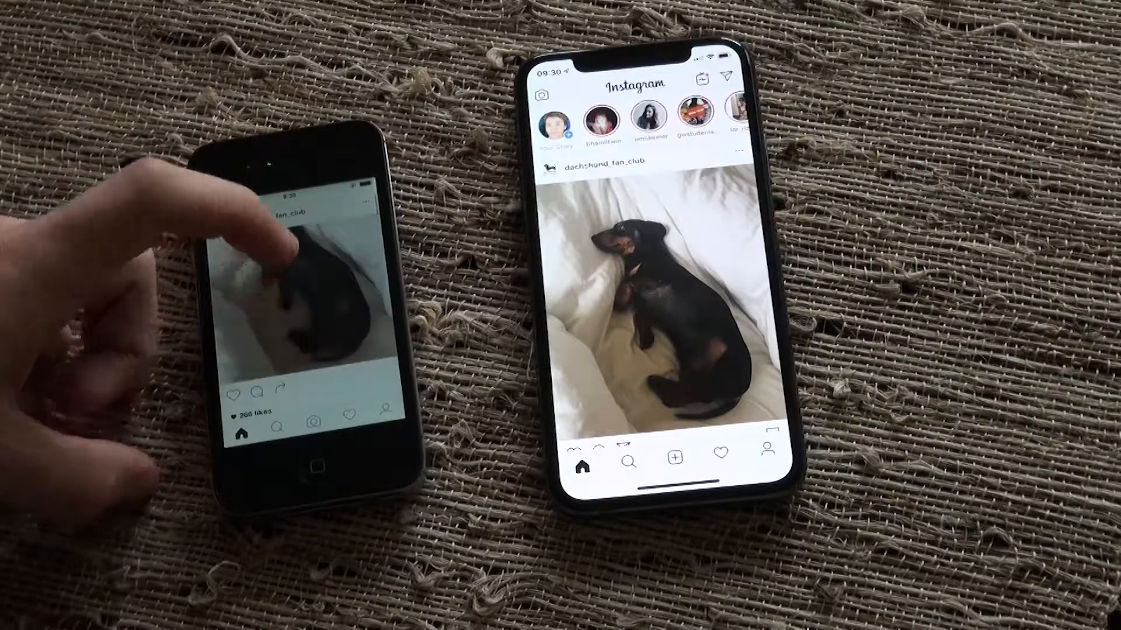
double_click(293, 286)
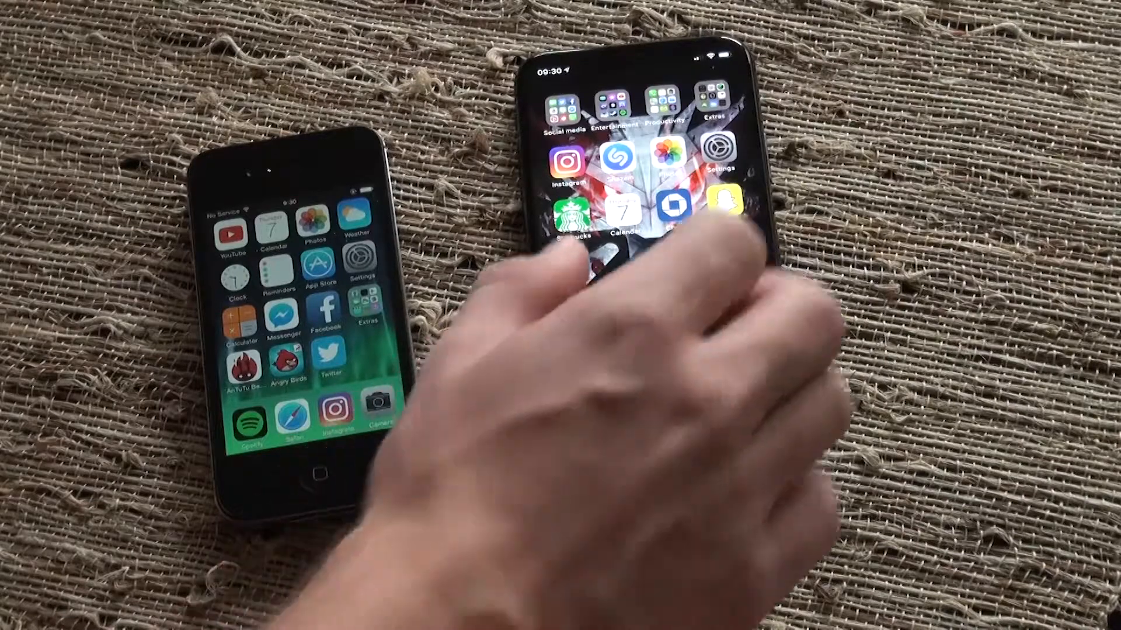
left_click(568, 114)
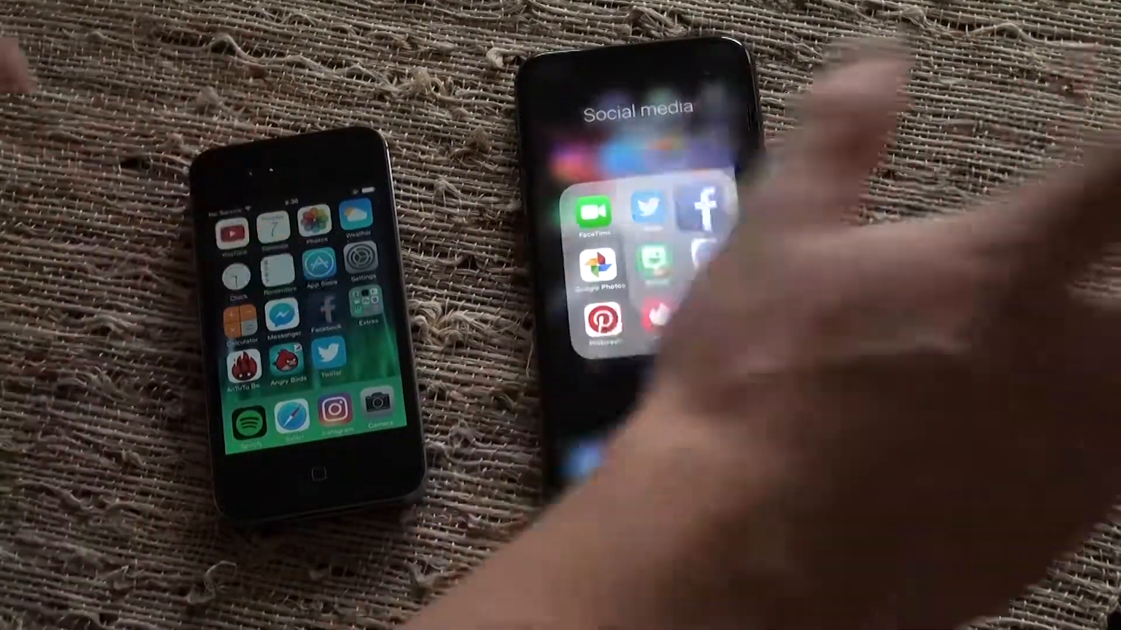
Launch Facebook on both iPhones and load the iPhone 4's Nearby Friends page.
left_click(707, 208)
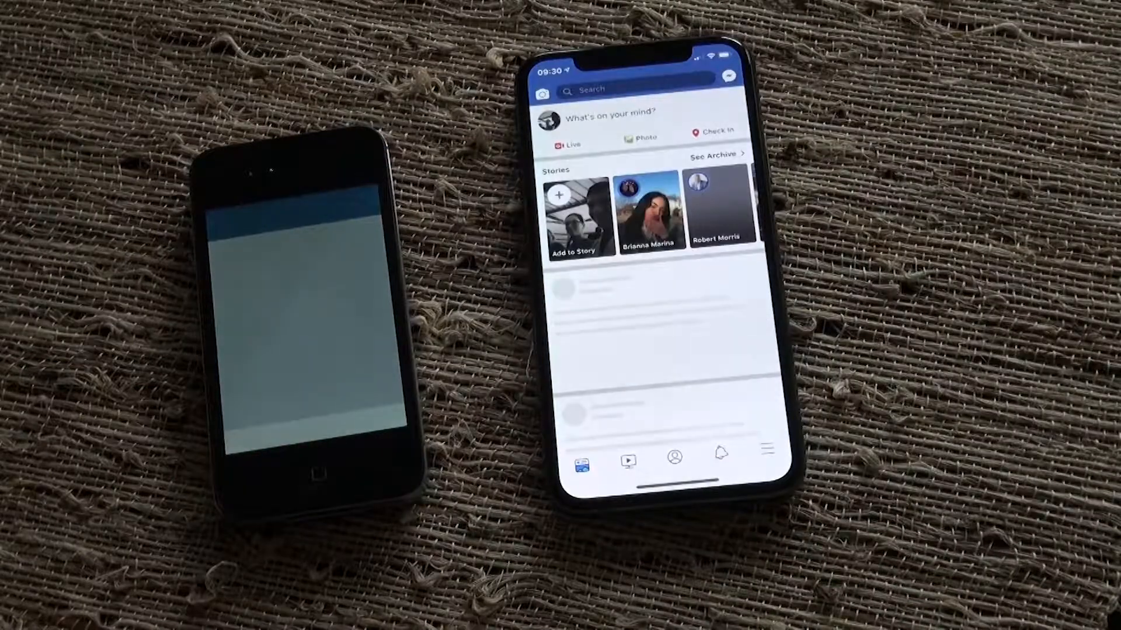
scroll("down", 3)
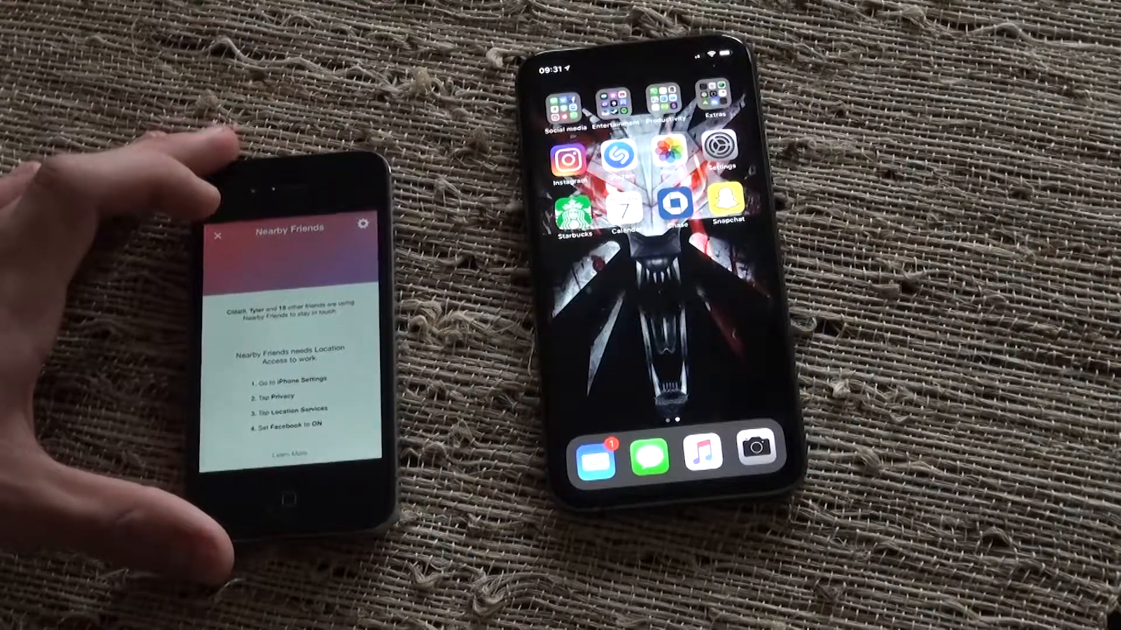
left_click(217, 235)
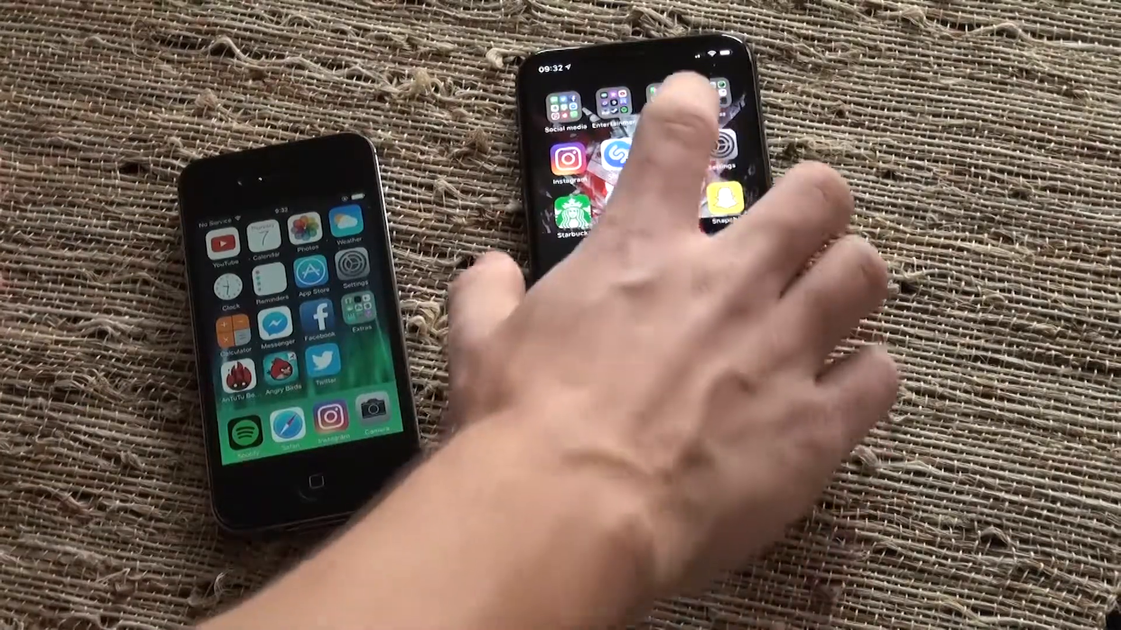
left_click(628, 118)
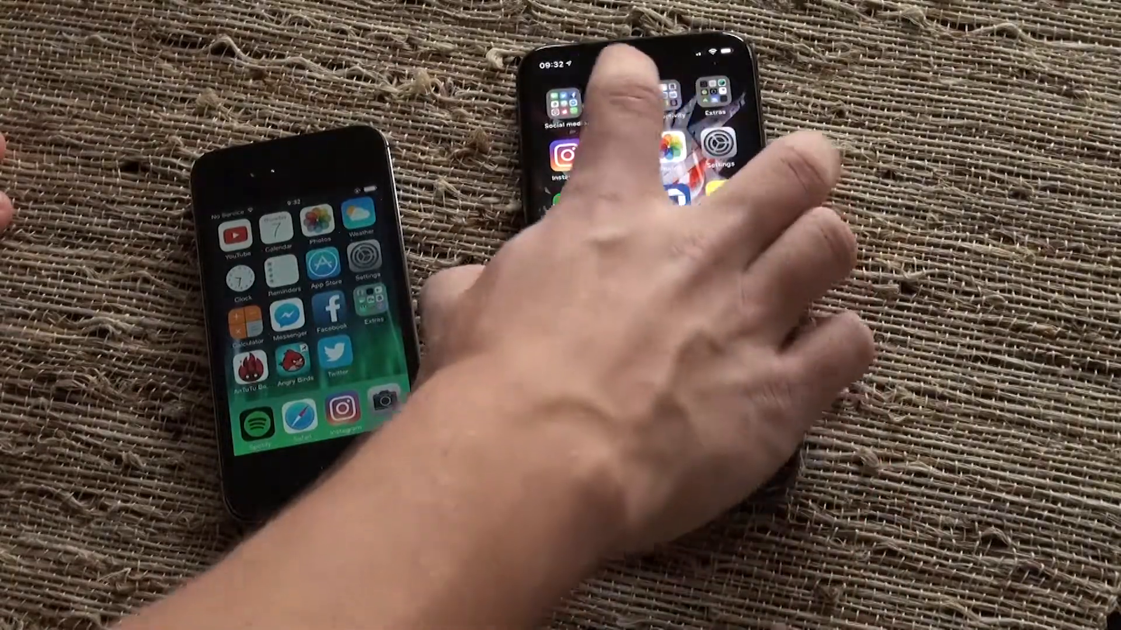
left_click(569, 114)
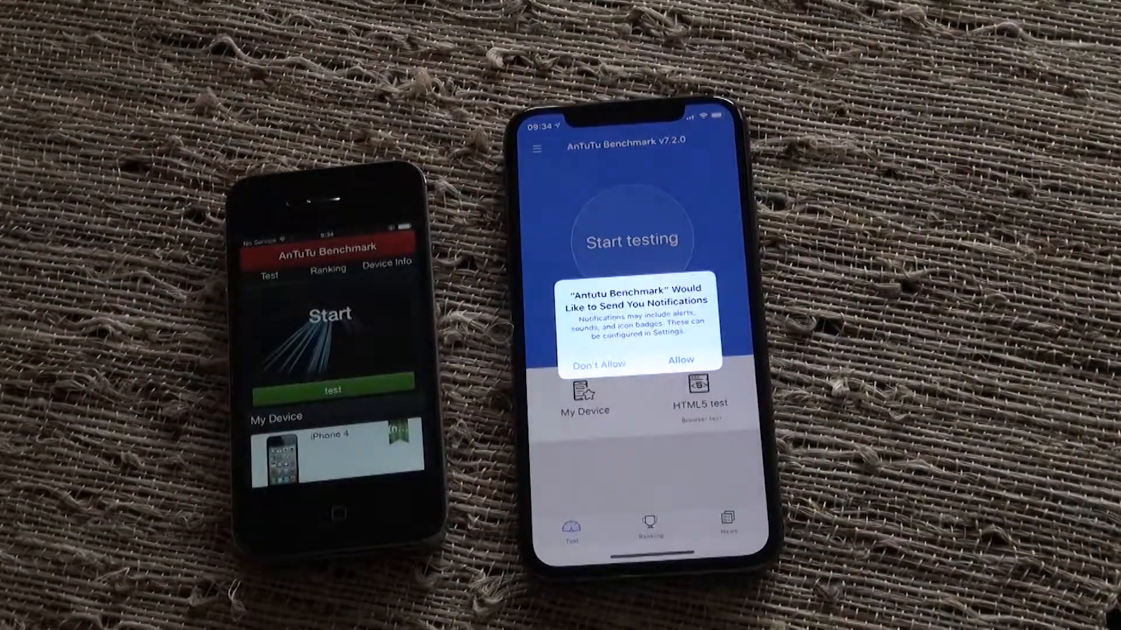
Dismiss the notification permission alert on the iPhone XS, leaving the benchmark start screen.
left_click(680, 361)
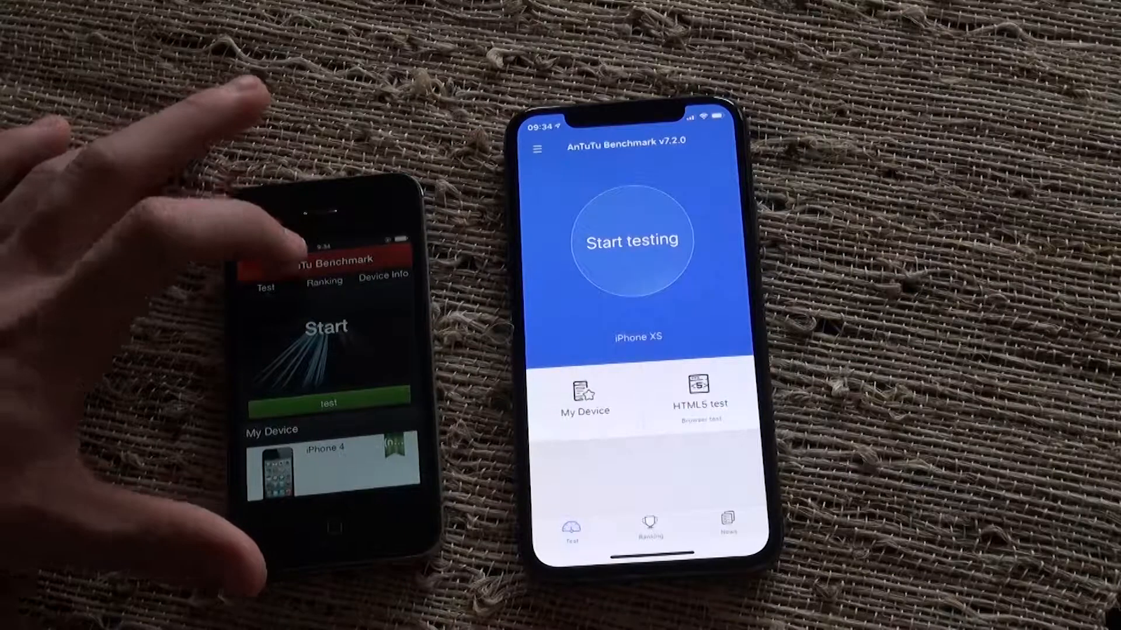
left_click(631, 240)
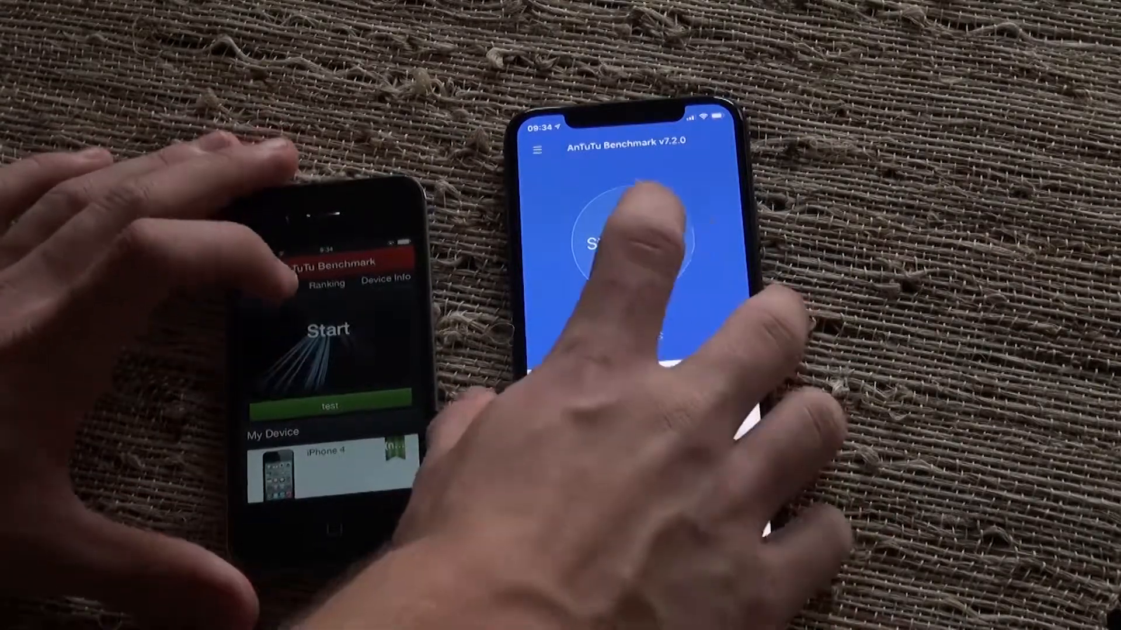
Start the AnTuTu run on the iPhone XS (score 360206) and Device Info on the iPhone 4.
left_click(626, 243)
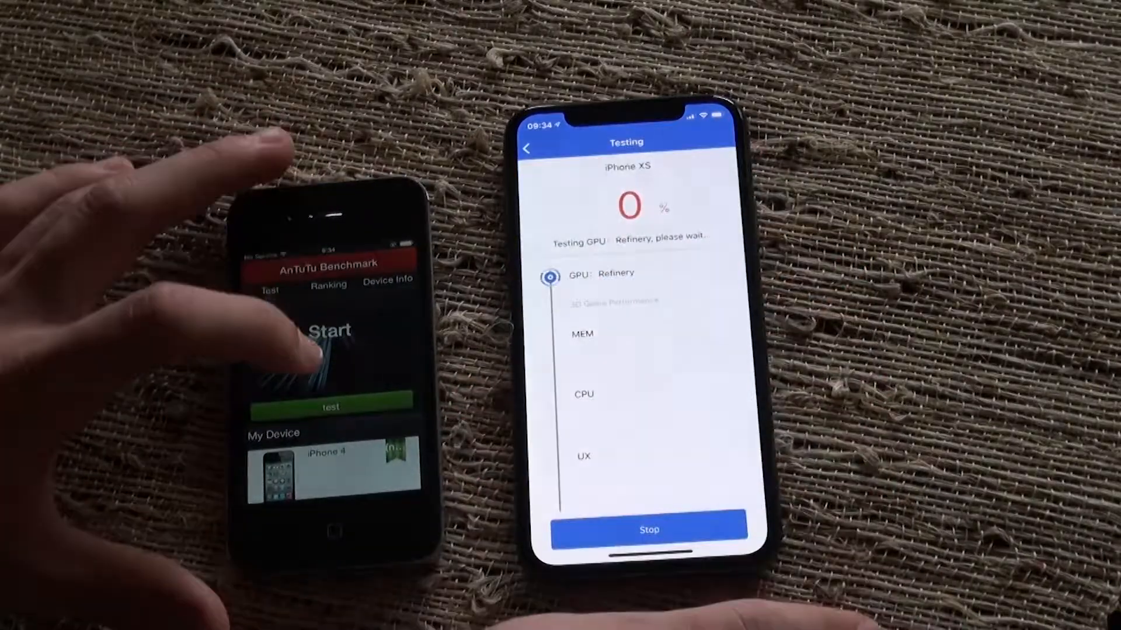
left_click(331, 331)
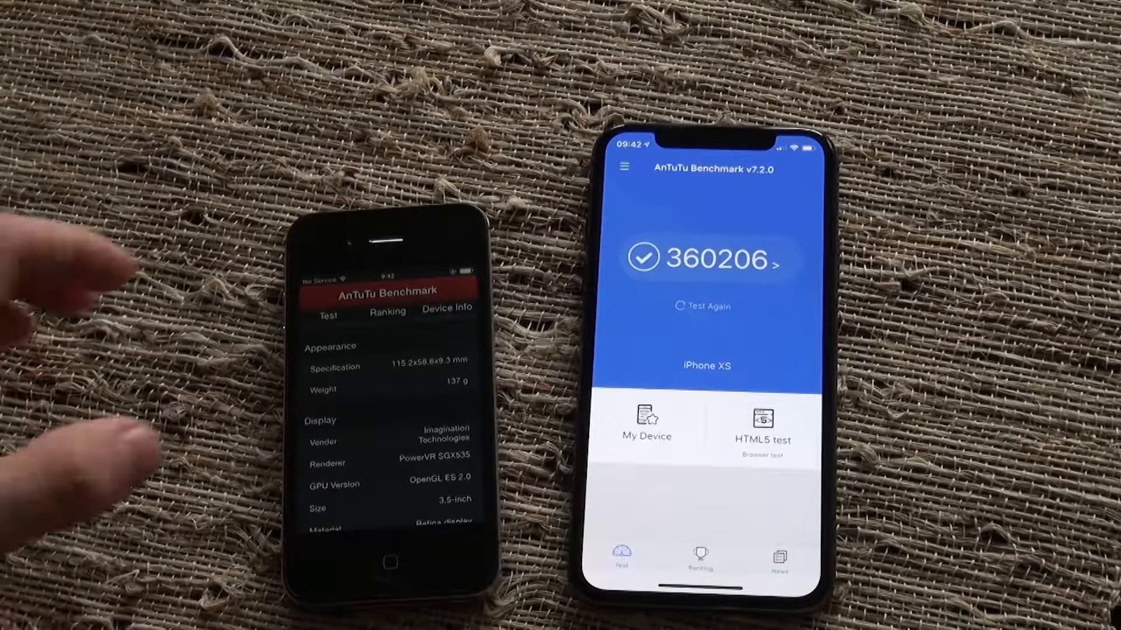
View My Device on the XS through Basic Information, Storage and CPU: A4 single-core vs A12 hexa-core.
left_click(645, 428)
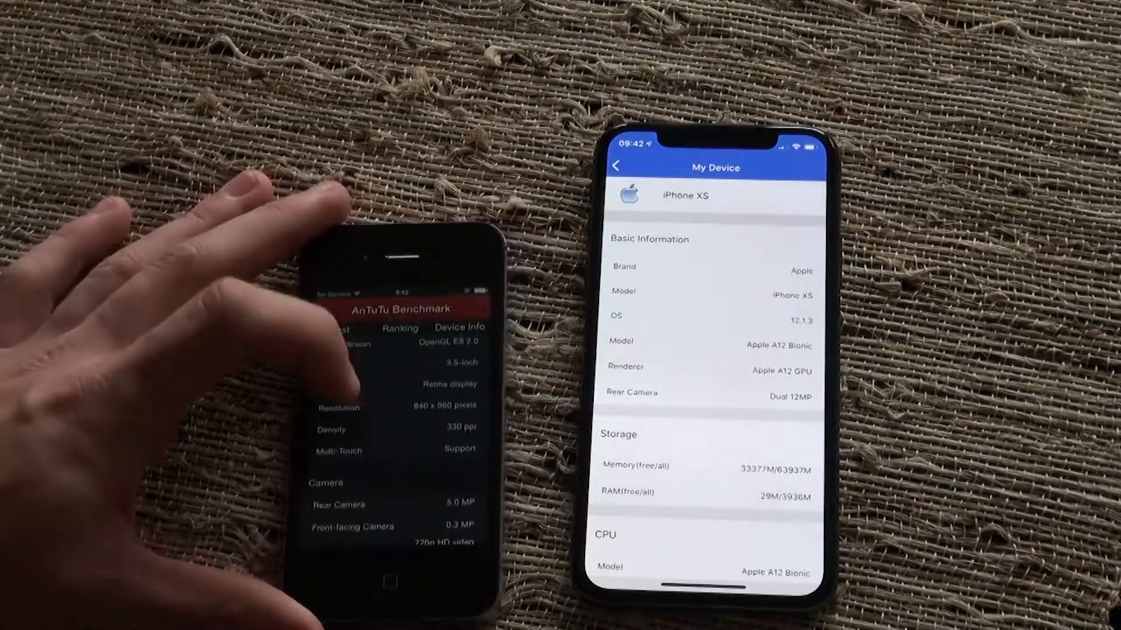
scroll("down", 3)
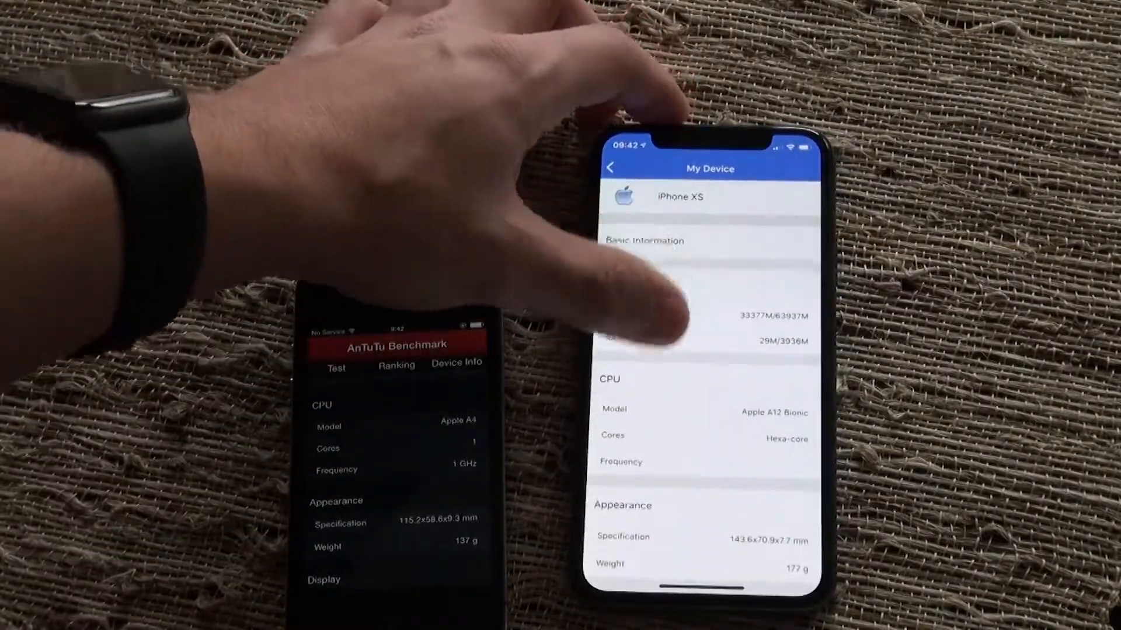
scroll("down", 3)
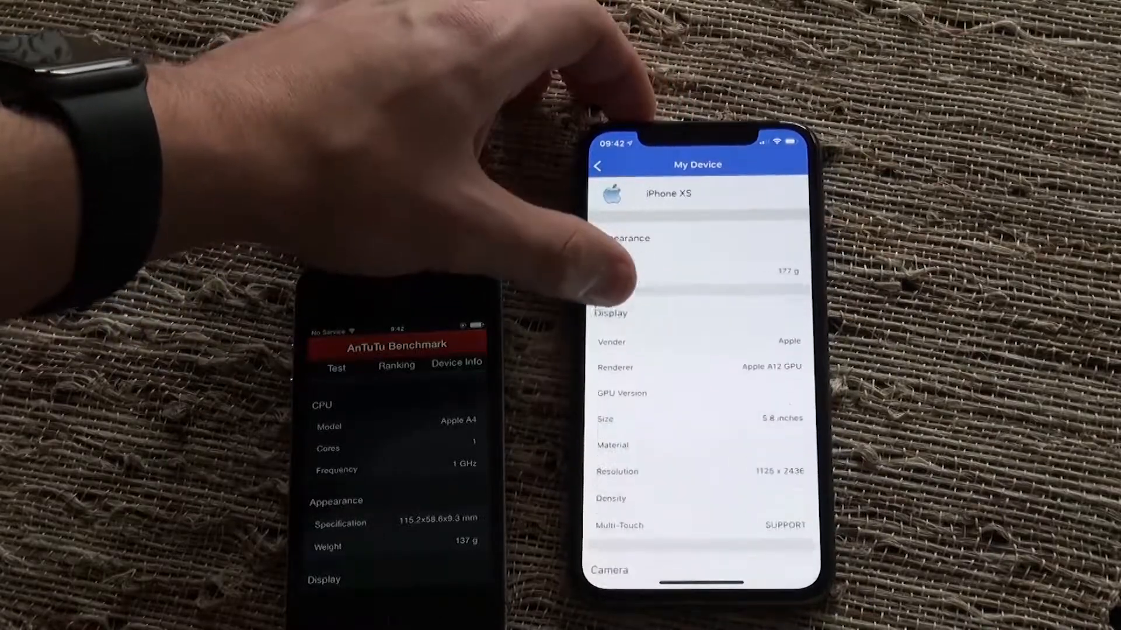
scroll("down", 3)
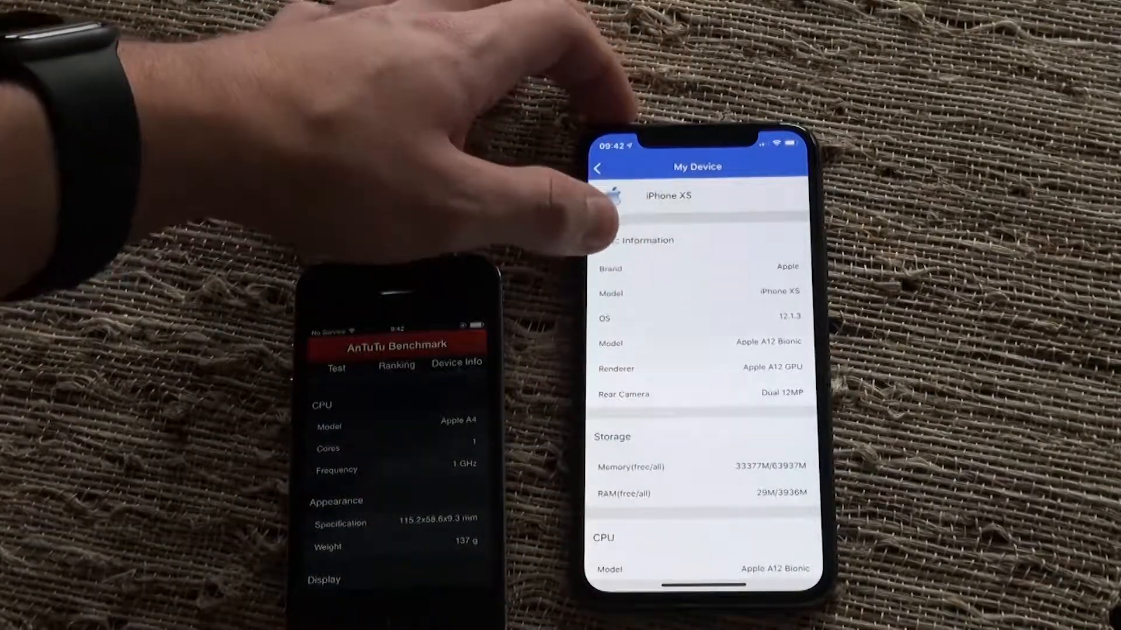
scroll("down", 3)
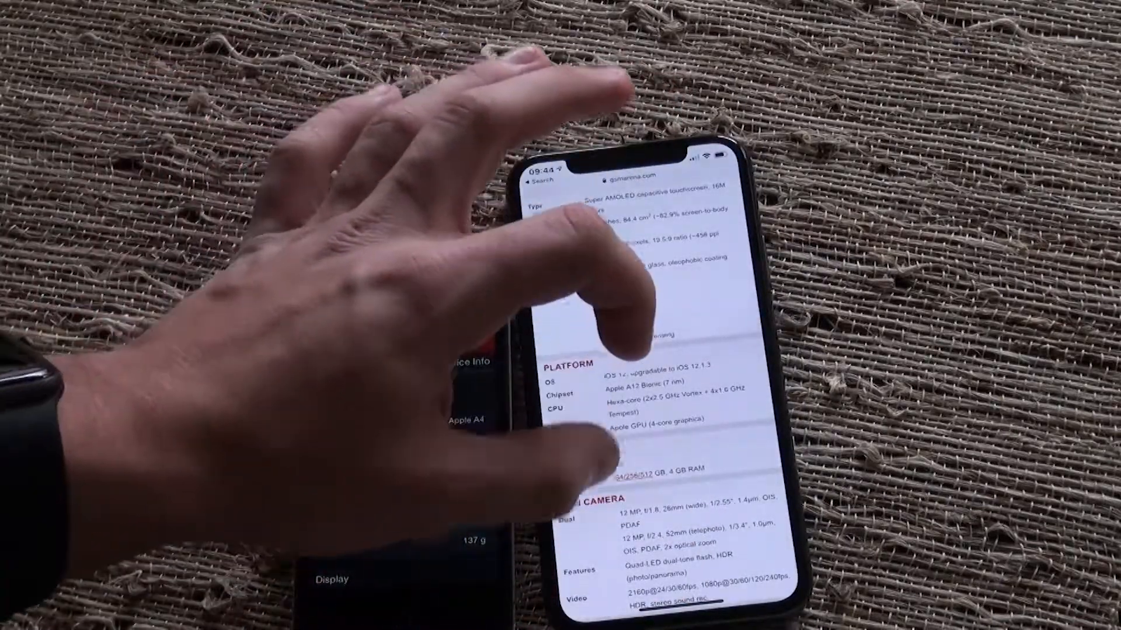
Scroll the GSMArena spec sheet to Platform: A12 Bionic, hexa-core CPU, 4 GB RAM.
scroll("down", 3)
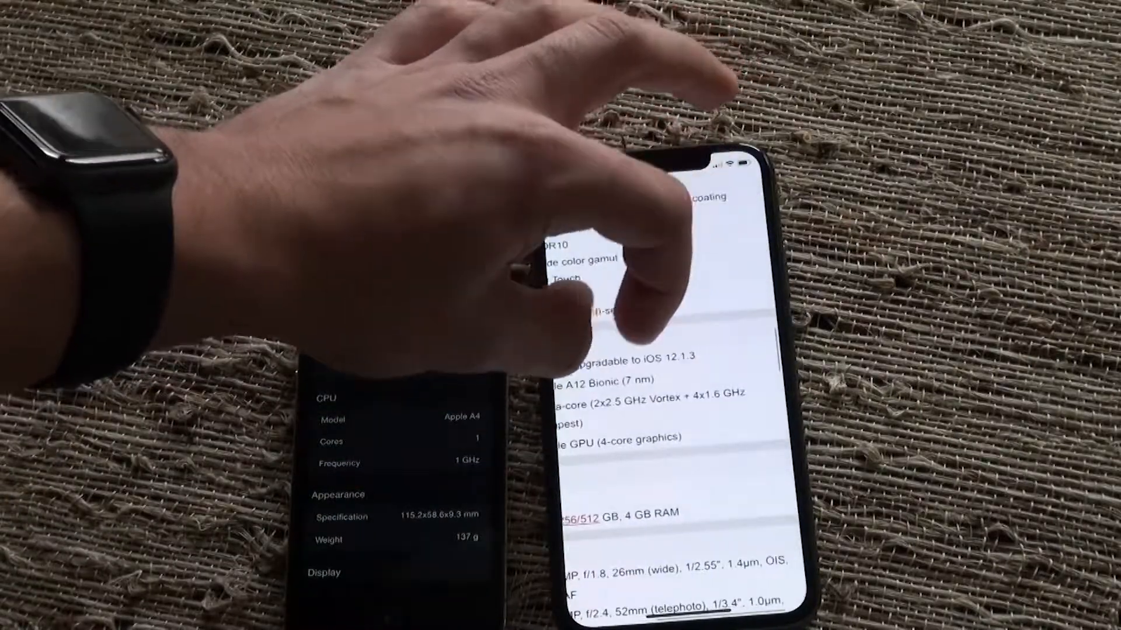
scroll("down", 3)
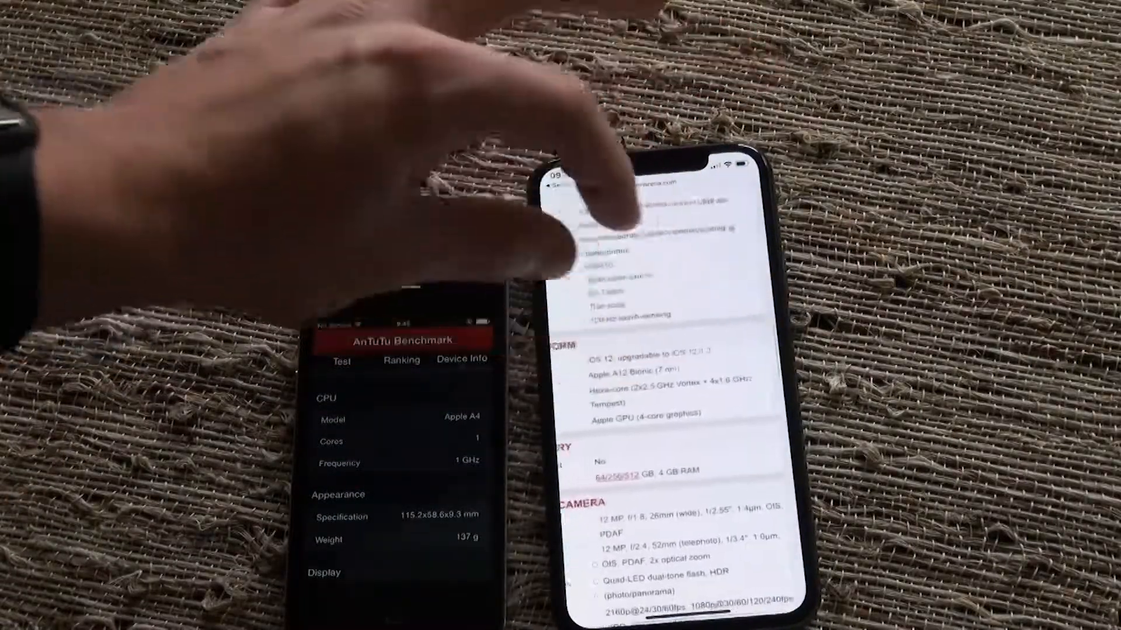